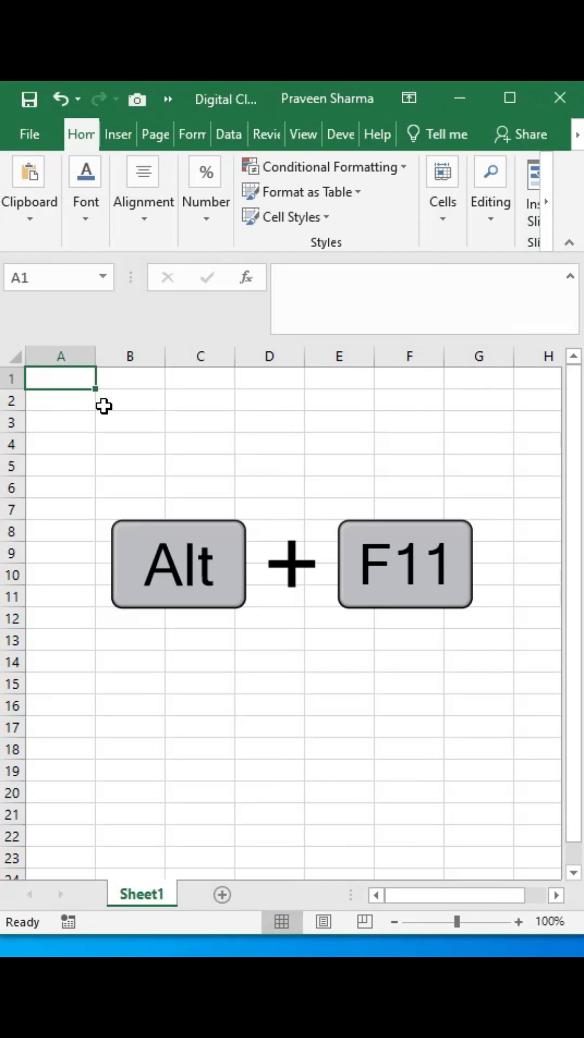
Step: Paste the digiclock macro into Sheet1's code module and return to the workbook
key(Alt+F11)
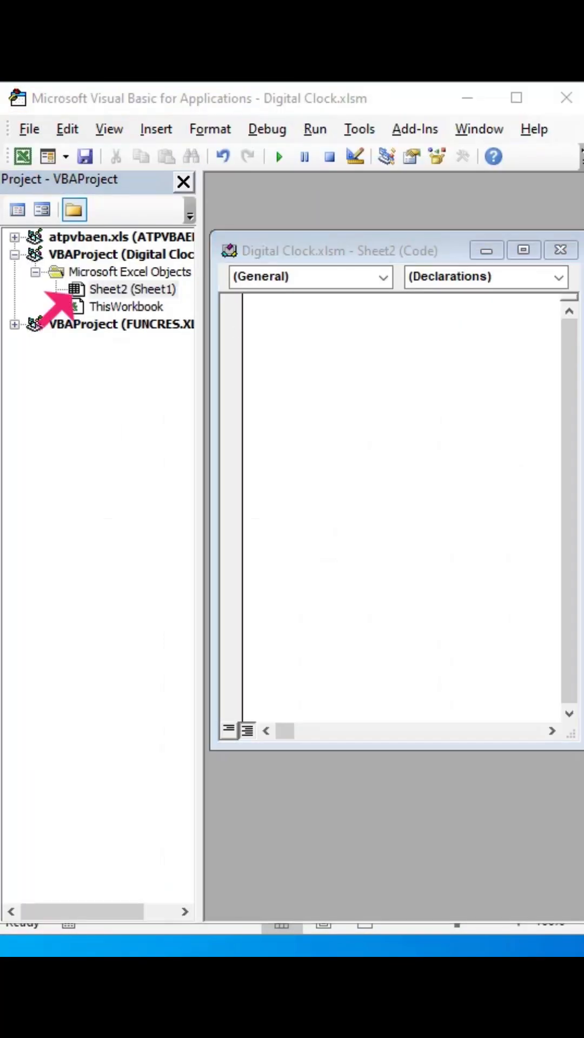
key(ctrl+v)
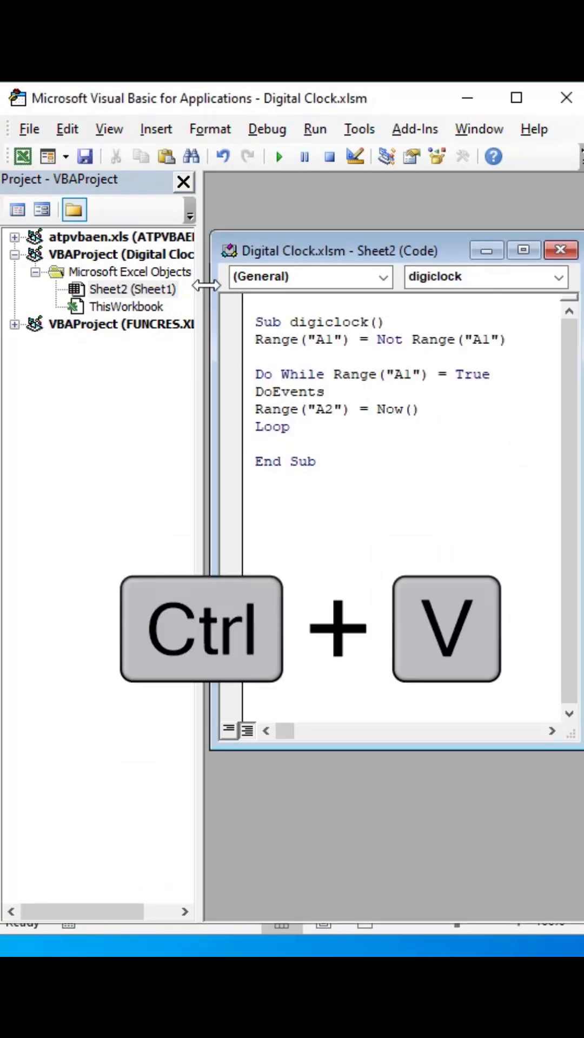
key(ctrl+v)
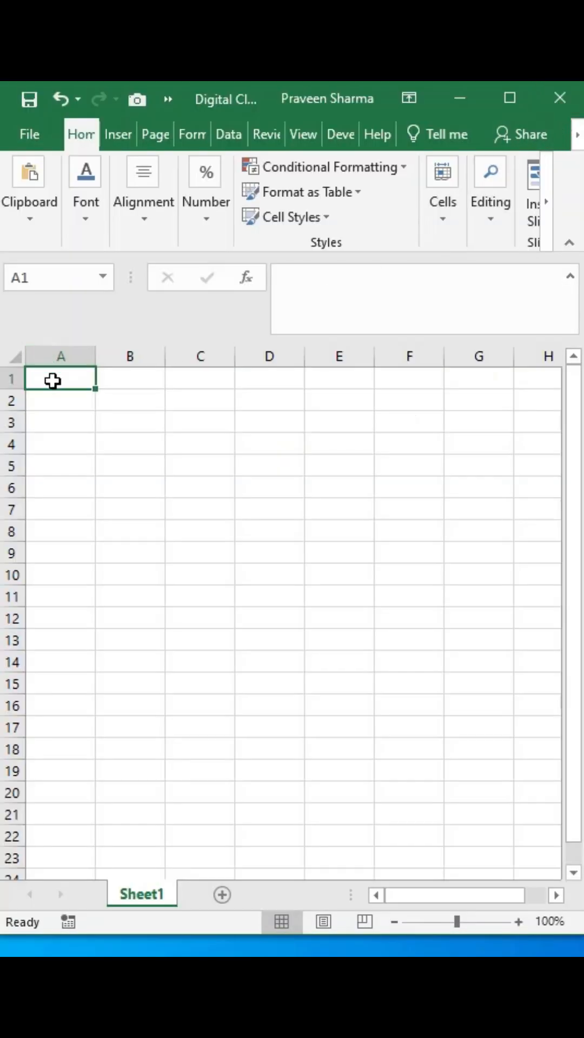
Step: Enter TRUE in A1, assign Sheet2.digiclock to the rounded rectangle and run it
text(TRUE)
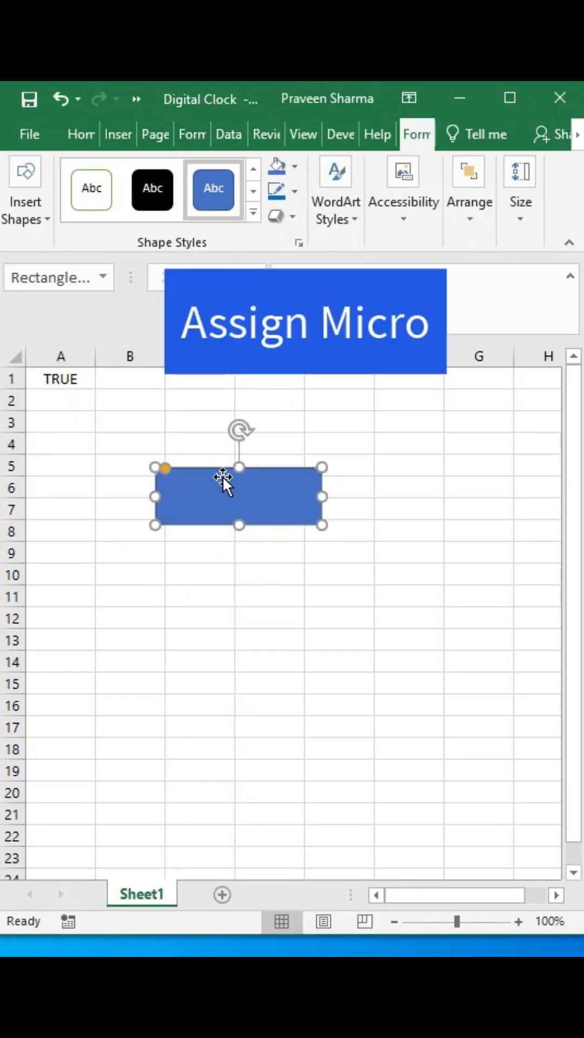
right_click(225, 480)
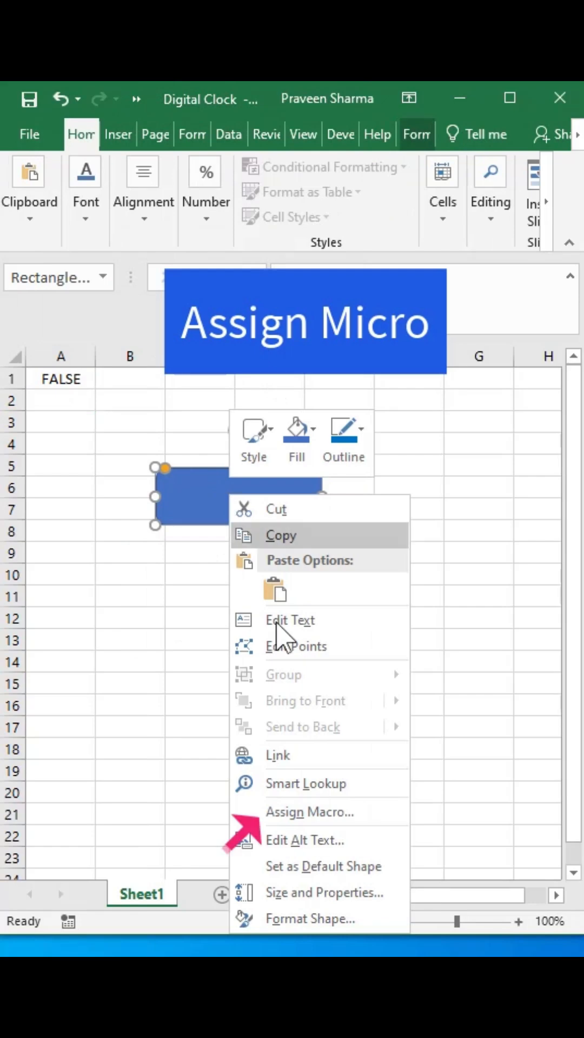
click(309, 812)
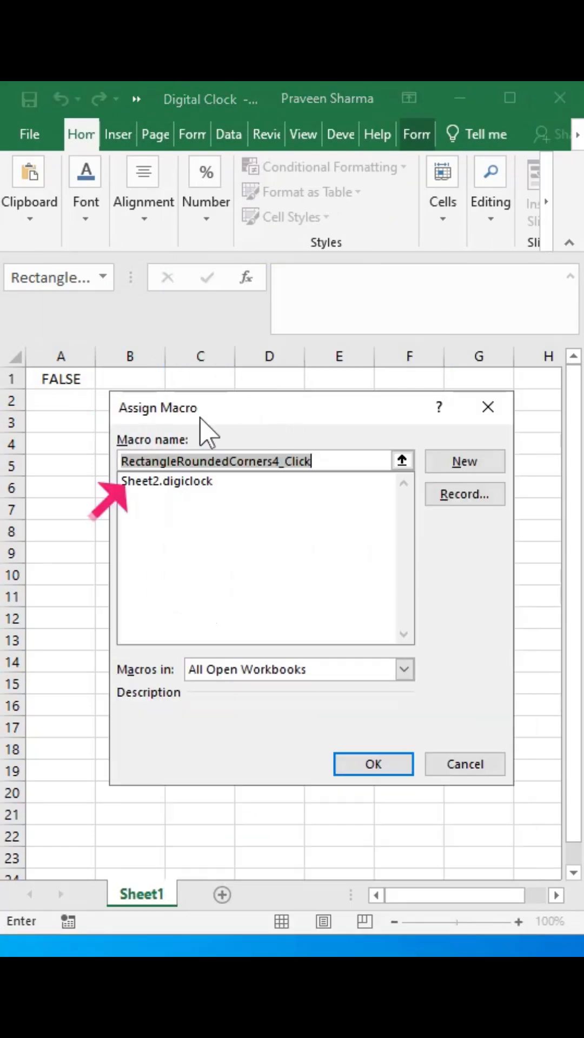
click(372, 763)
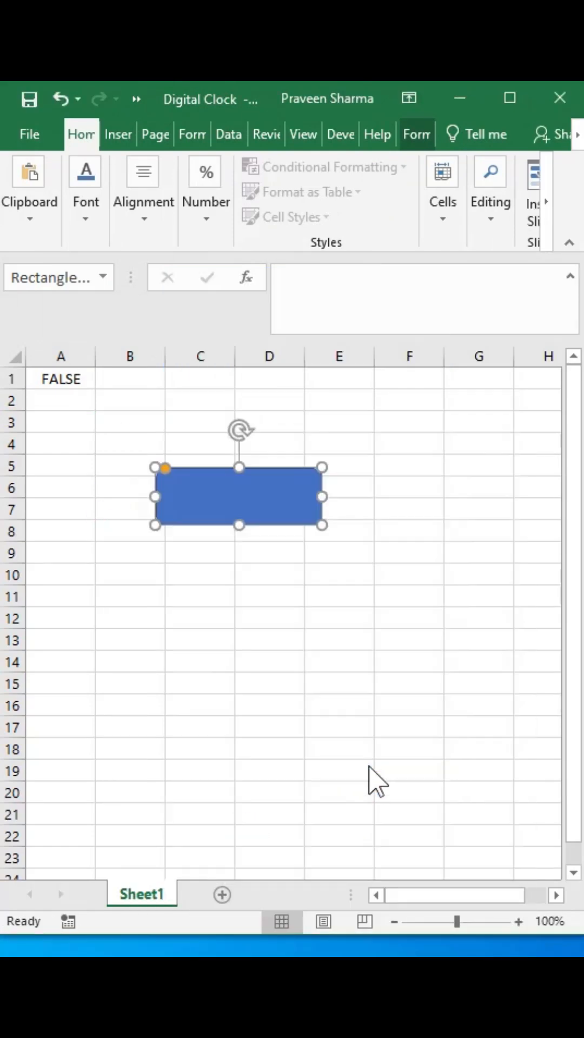
click(239, 495)
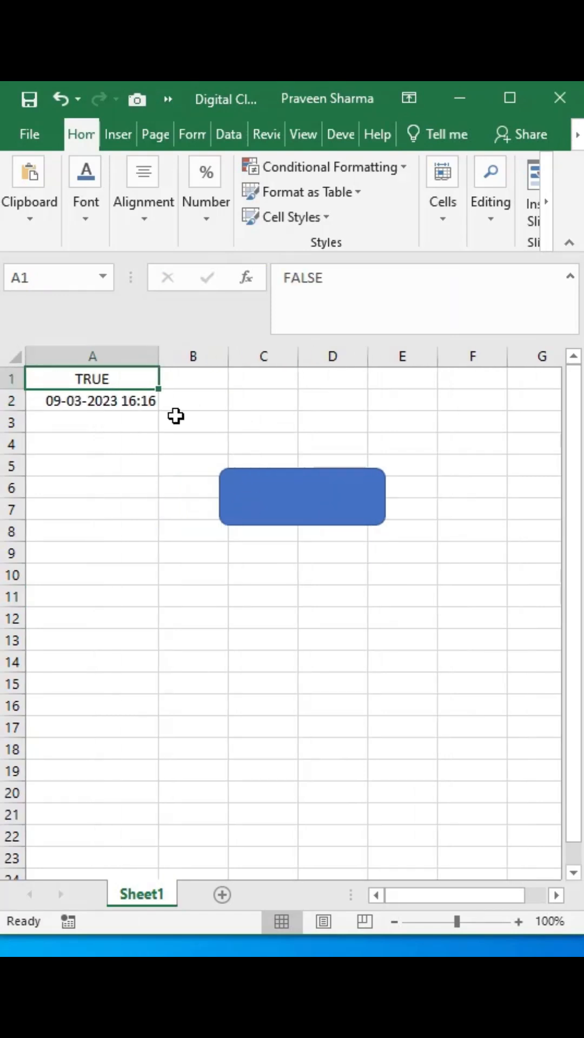
Step: Enter =TEXT(A2,"hh:mm:ss AM/PM") in B2 to show A2's time as text
text(=text(A2,)
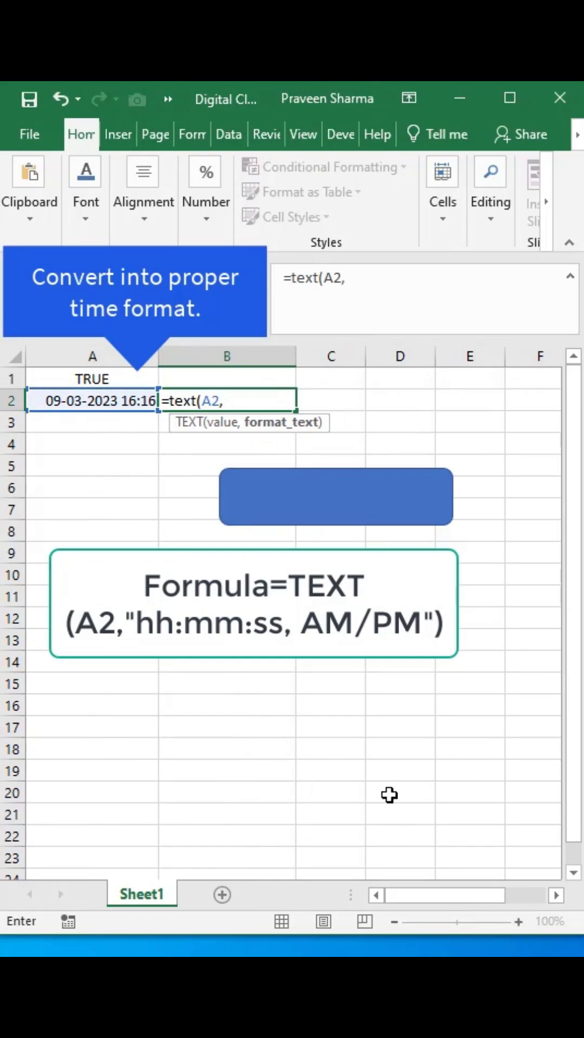
text("hh:mm:ss)
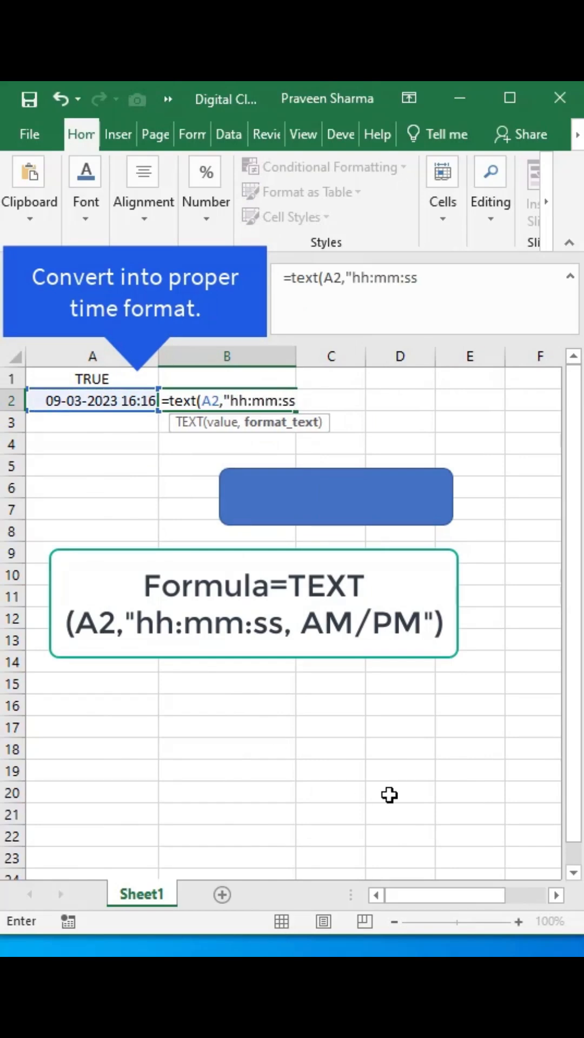
text(AM/PM)
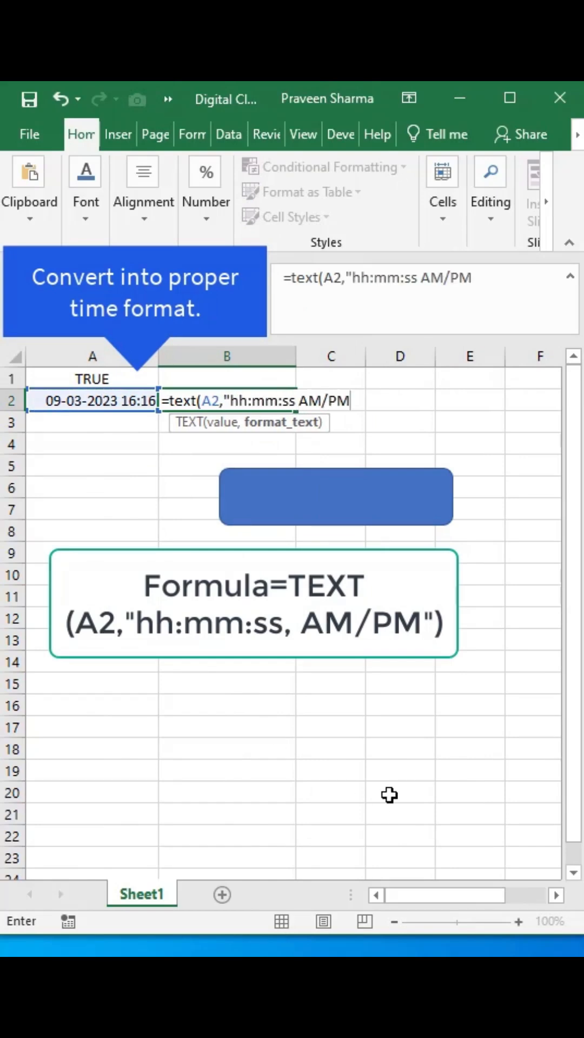
right_click(334, 496)
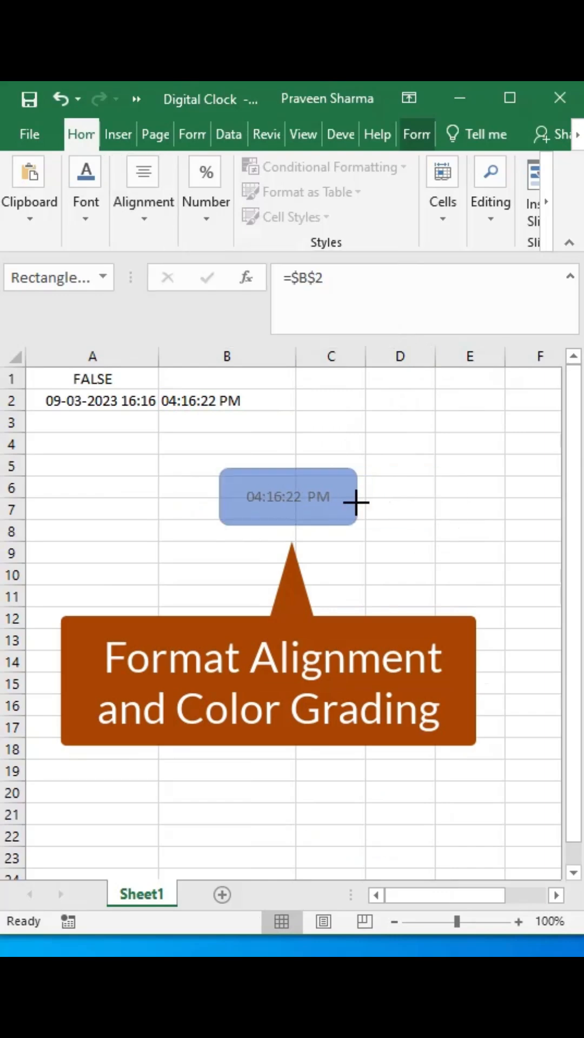
Step: Apply a gray shape style to the rounded rectangle showing B2's centered time
click(287, 496)
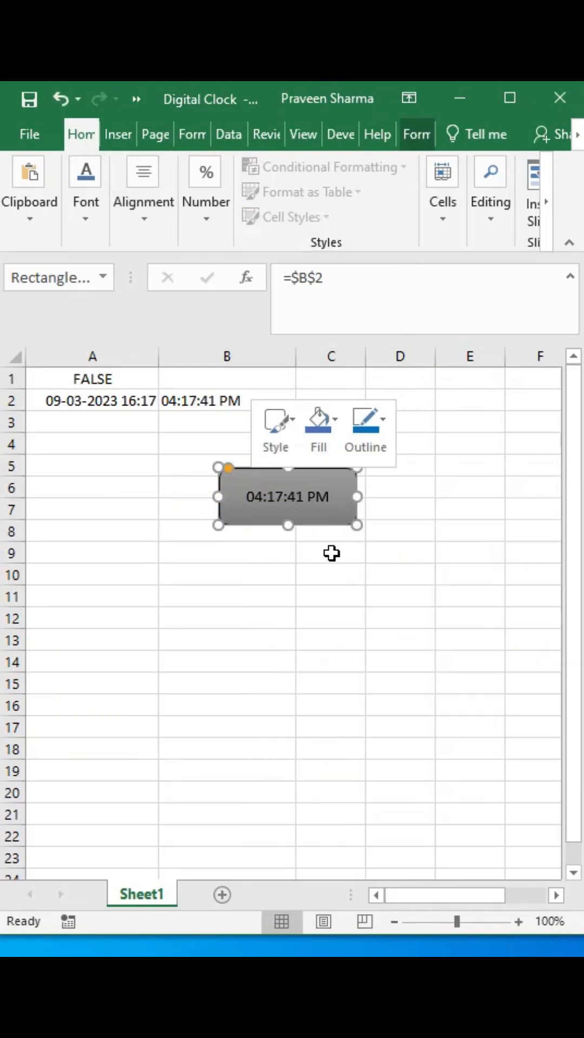